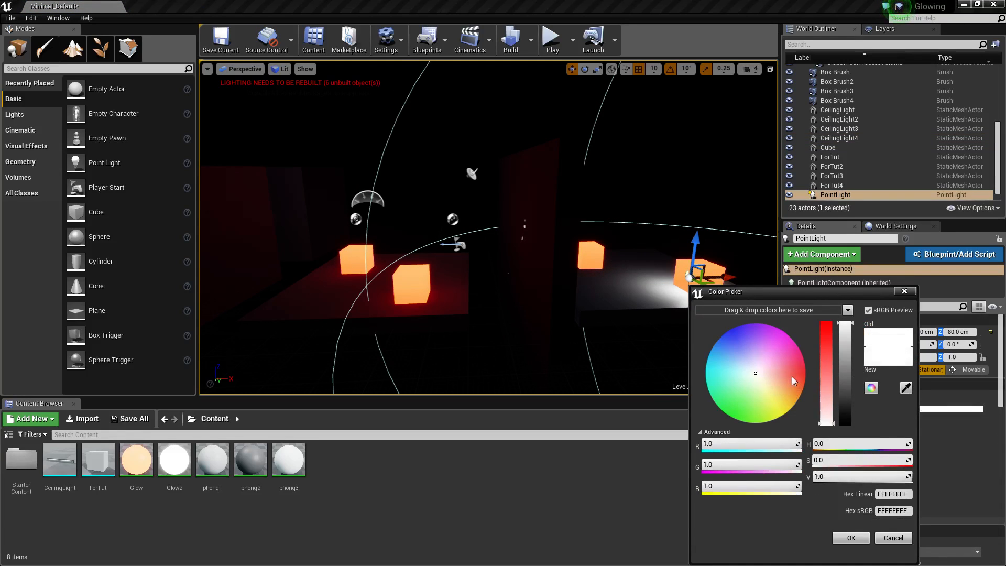
# Close the point light's Color Picker before removing the light from the level
pyautogui.click(851, 537)
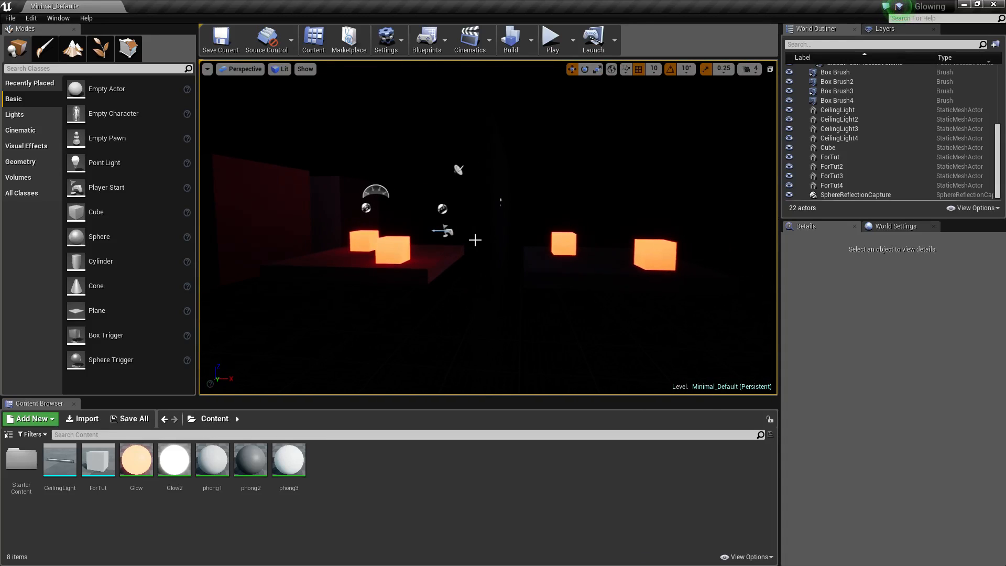
pyautogui.click(136, 459)
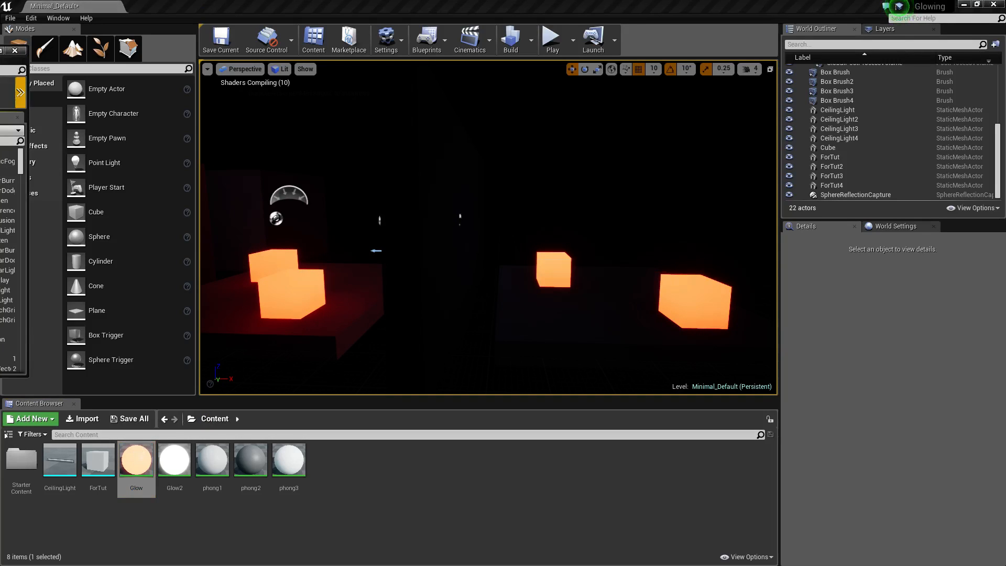
pyautogui.doubleClick(136, 459)
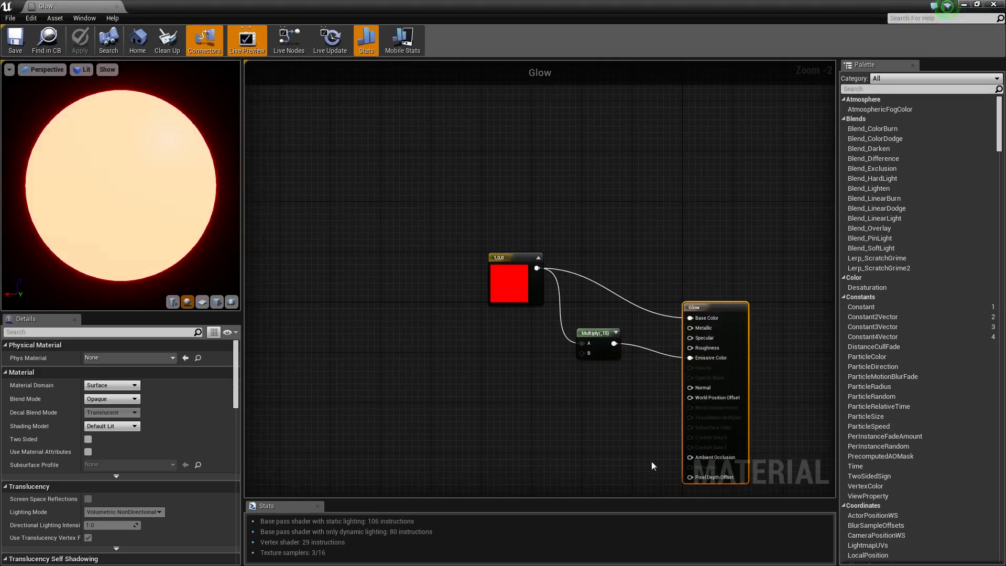
pyautogui.click(515, 284)
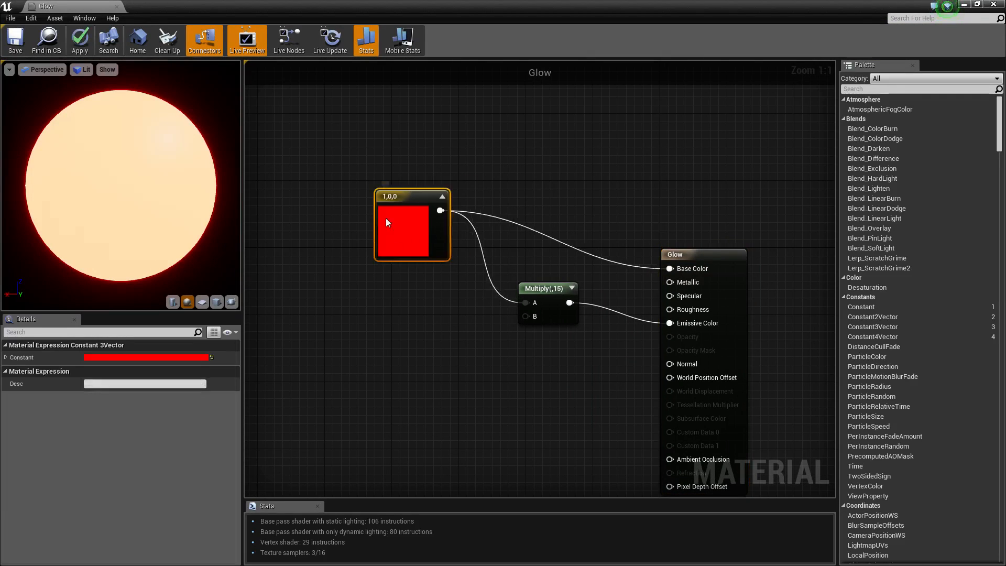
pyautogui.moveTo(403, 231); pyautogui.dragTo(427, 180)
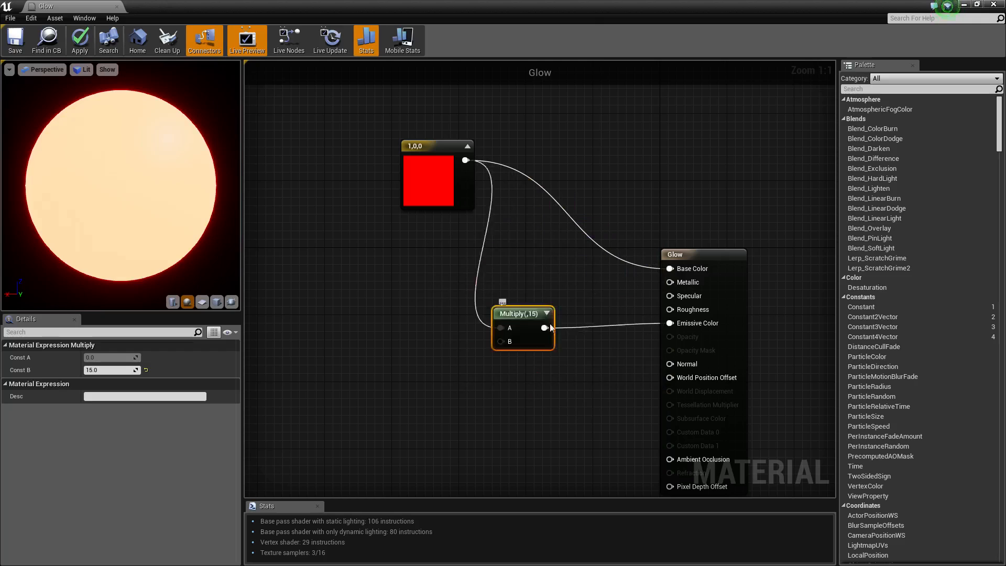
pyautogui.moveTo(523, 313); pyautogui.dragTo(531, 296)
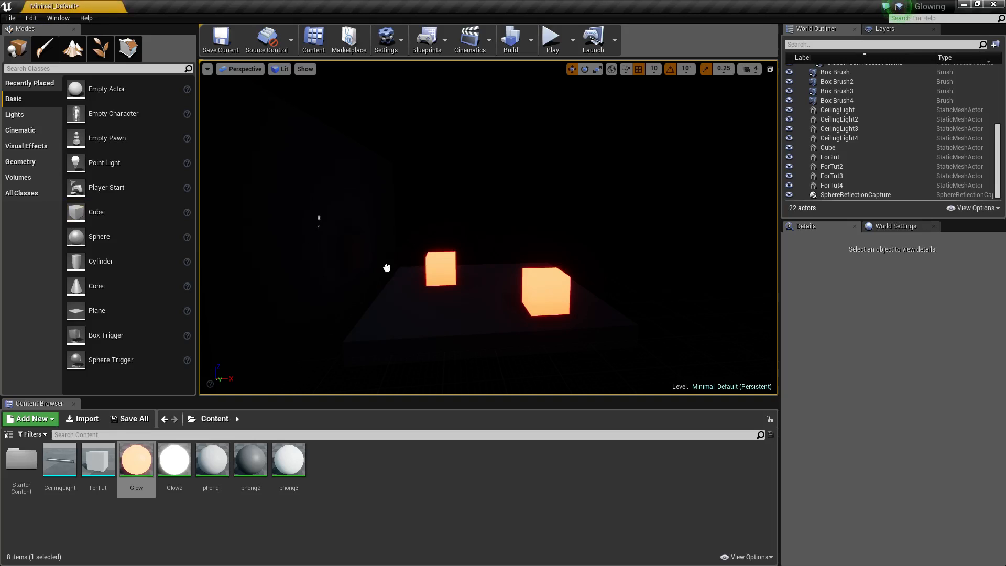
pyautogui.moveTo(126, 228)
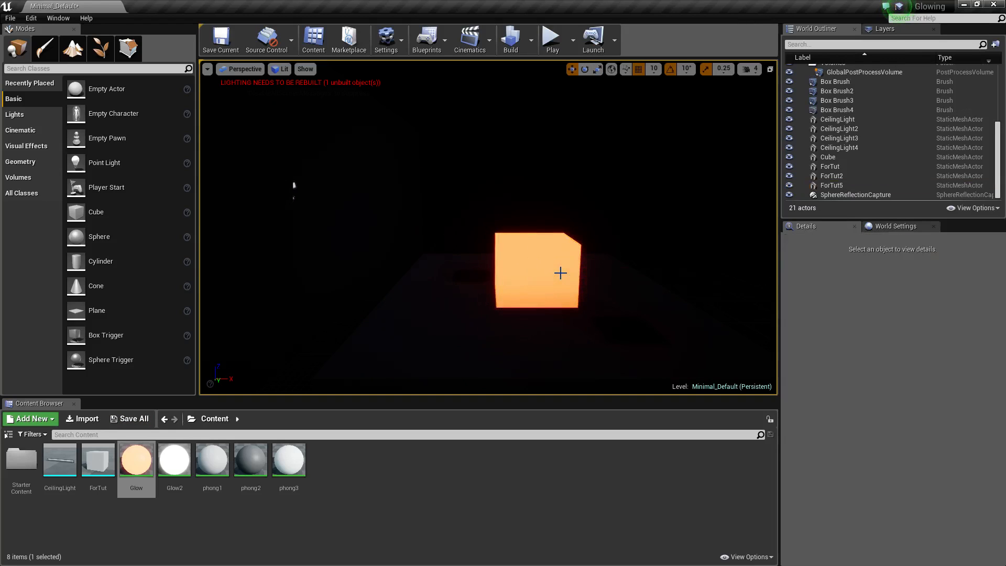
# Select the glowing cube ForTut5 in the viewport to show its Details
pyautogui.click(560, 273)
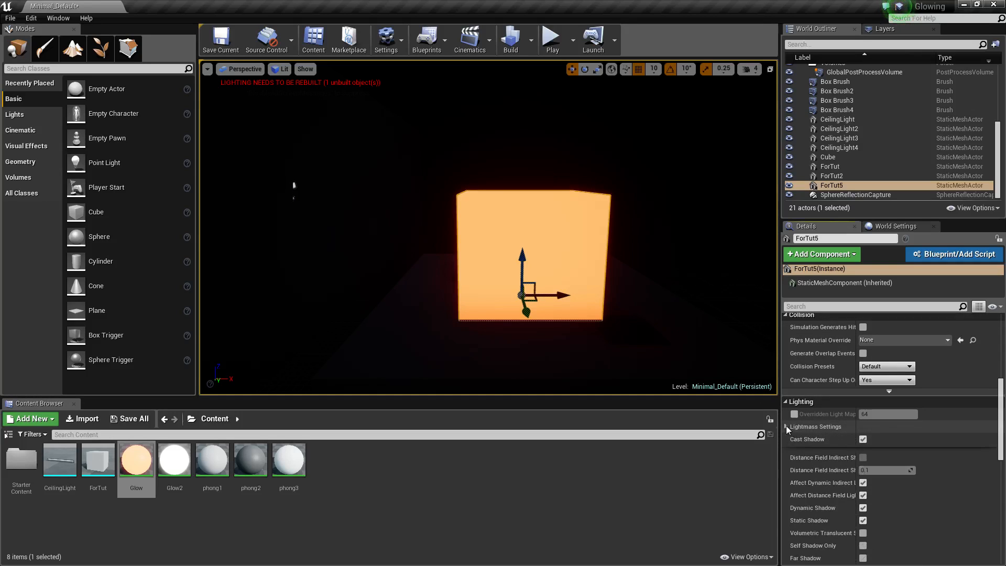
# Enable Use Emissive for Static Lighting in ForTut5's Lightmass Settings
pyautogui.click(787, 427)
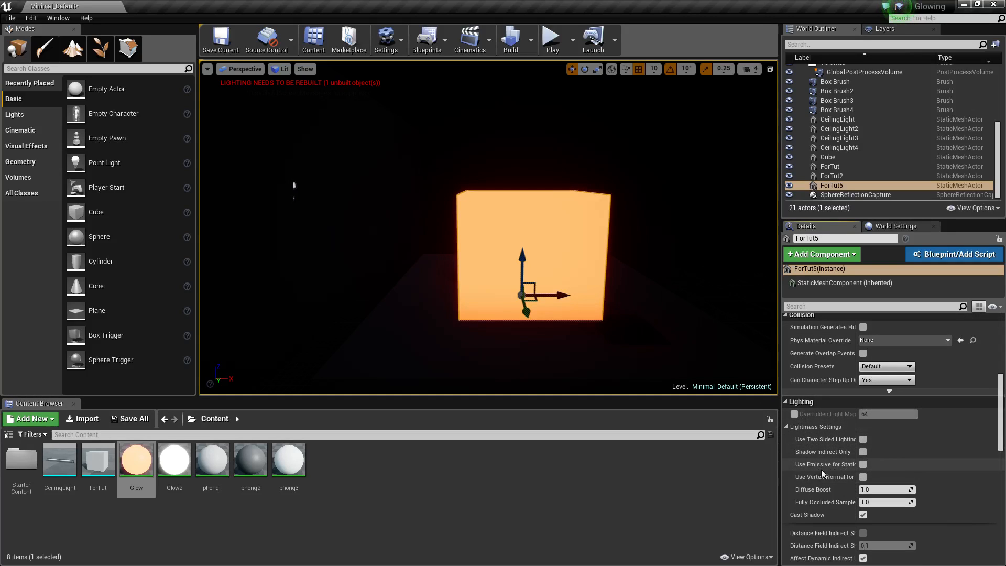
pyautogui.moveTo(843, 481)
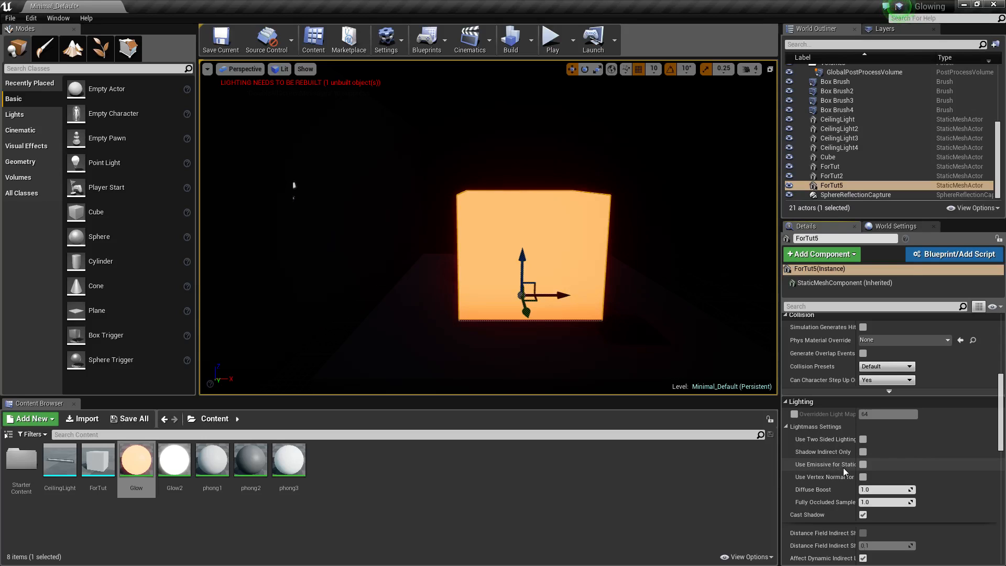
pyautogui.click(862, 464)
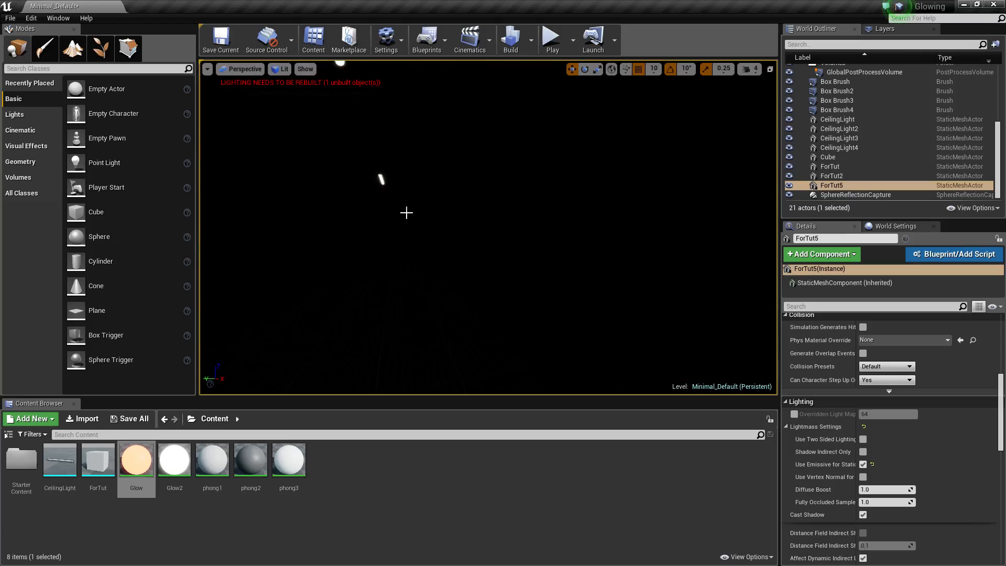
# Enable Use Emissive for Static Lighting on CeilingLight4 as well
pyautogui.click(839, 147)
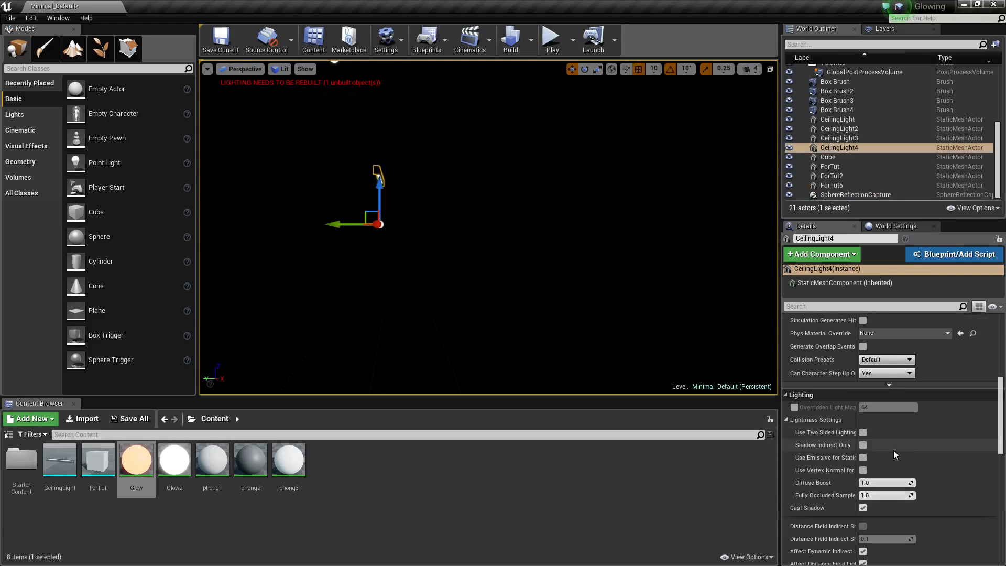
pyautogui.click(862, 457)
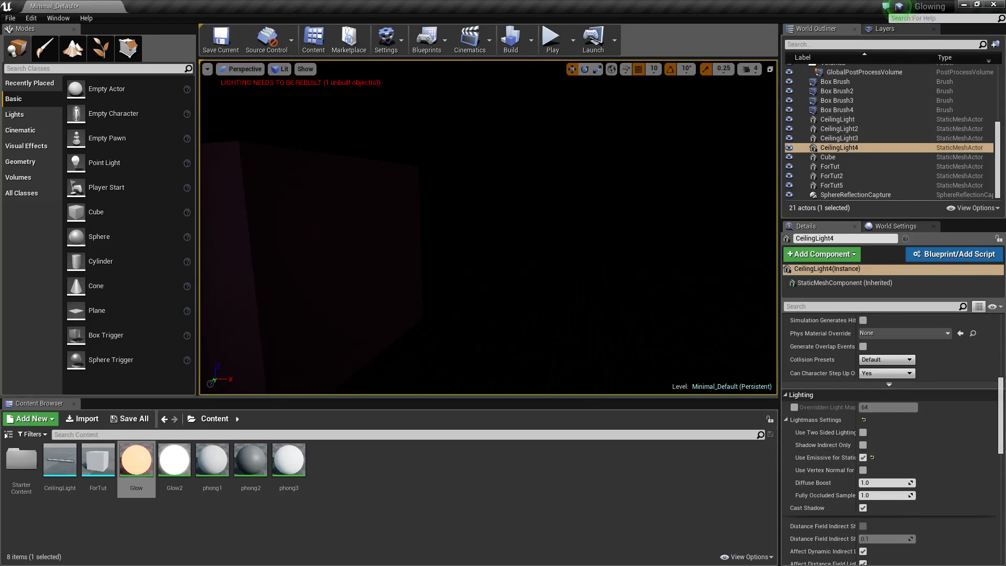
pyautogui.click(510, 37)
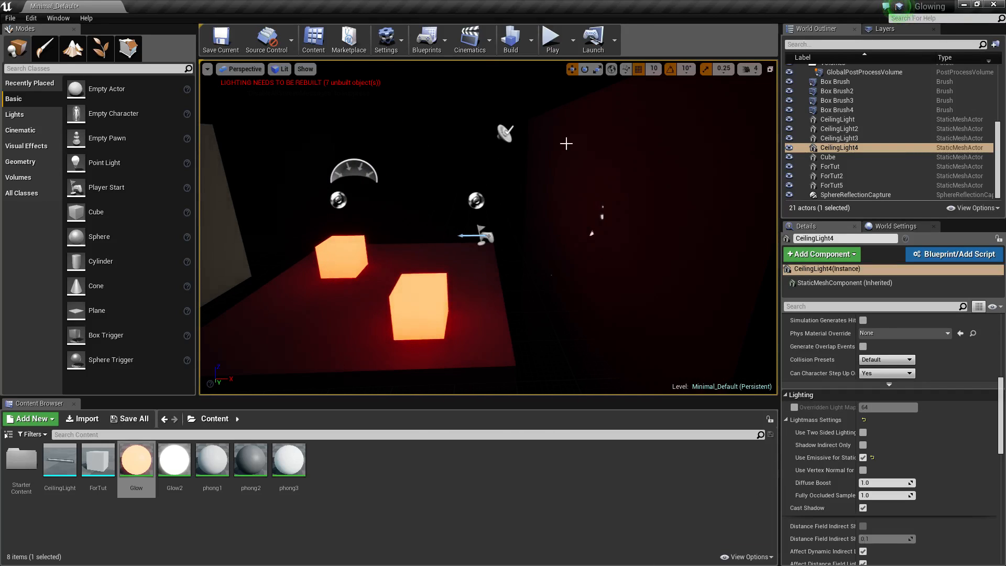
pyautogui.moveTo(565, 119)
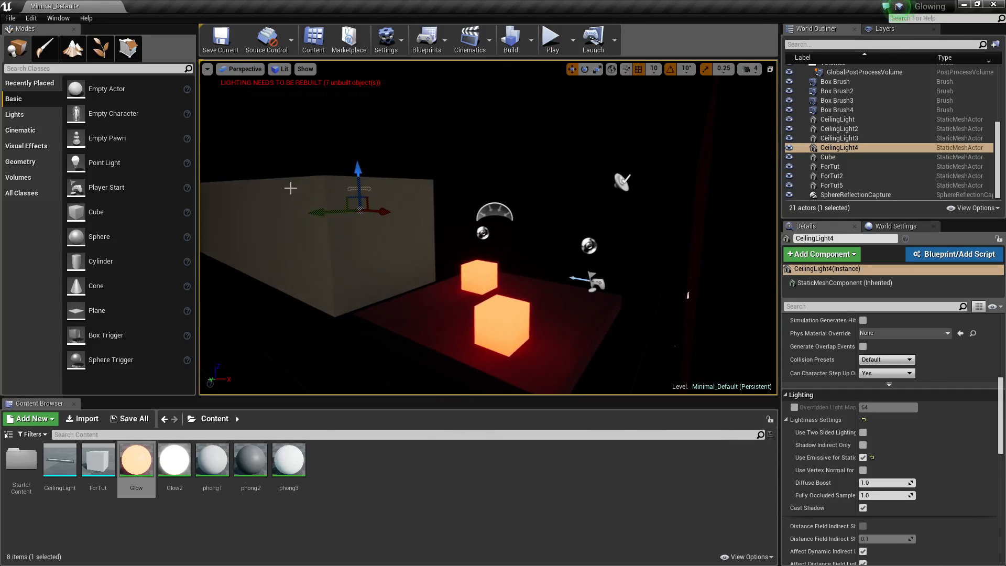
pyautogui.moveTo(266, 230)
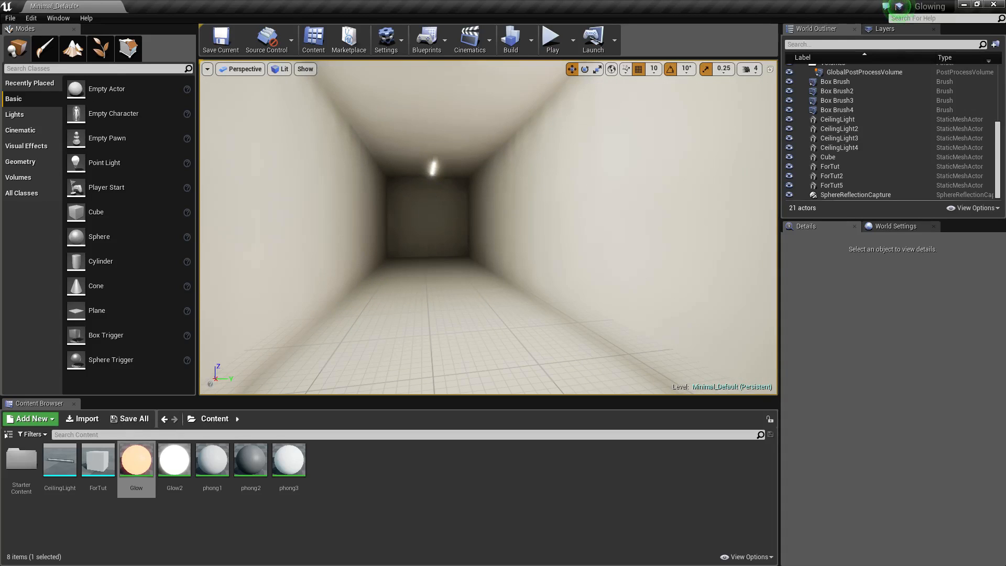
# Select CeilingLight3 to show its Lightmass settings in the Details panel
pyautogui.click(839, 138)
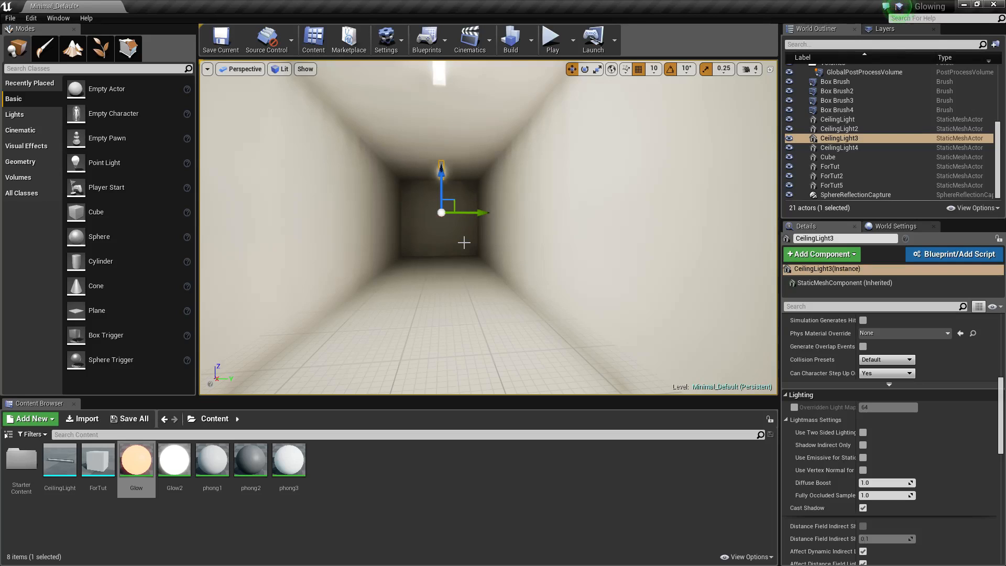
pyautogui.moveTo(95, 302)
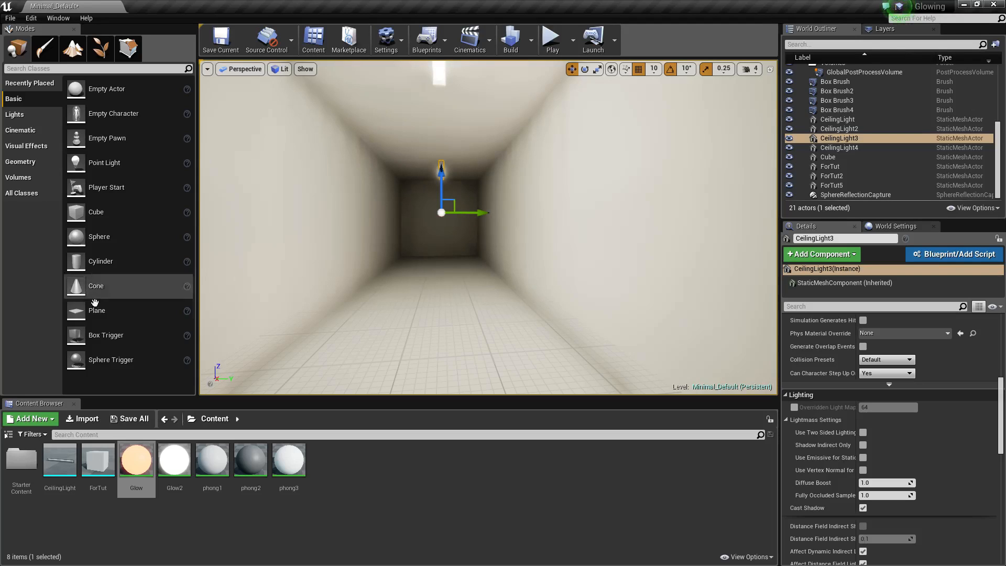